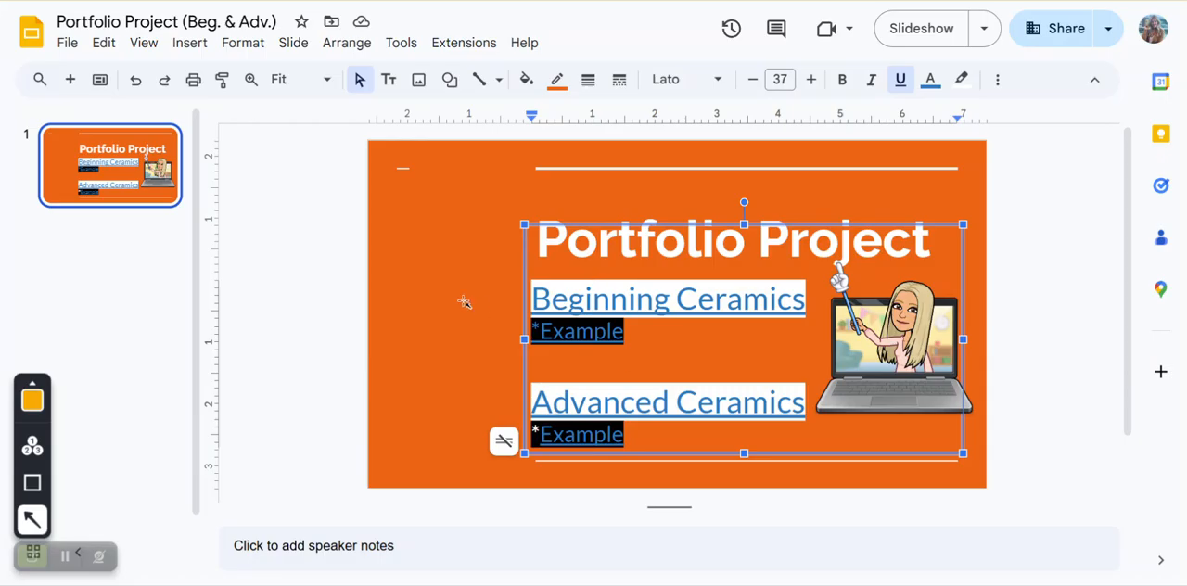
mouse_move(616, 298)
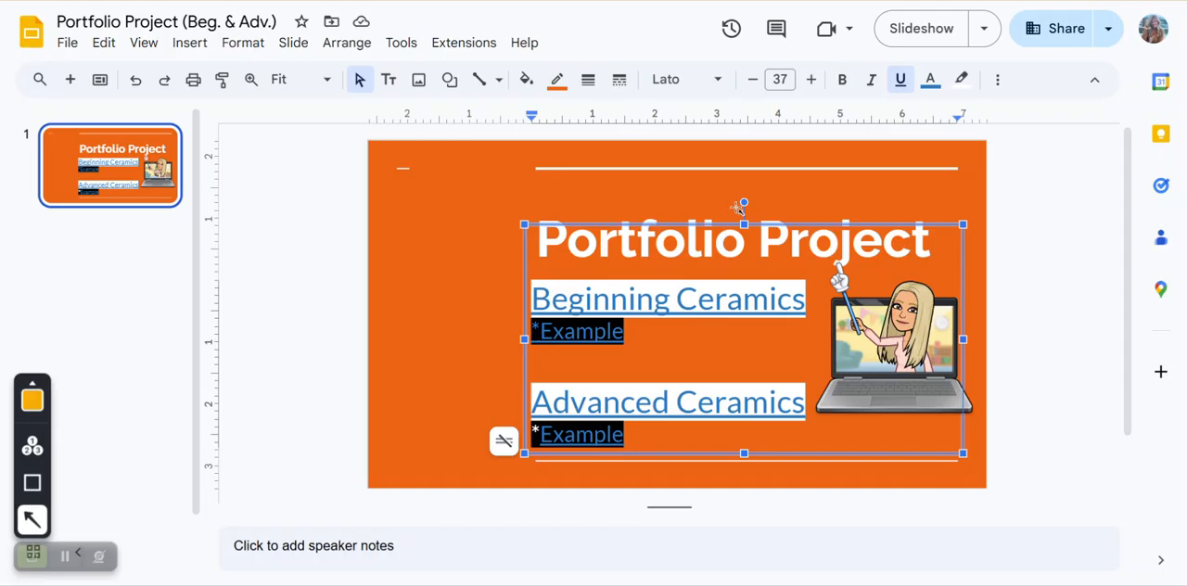
mouse_move(479, 330)
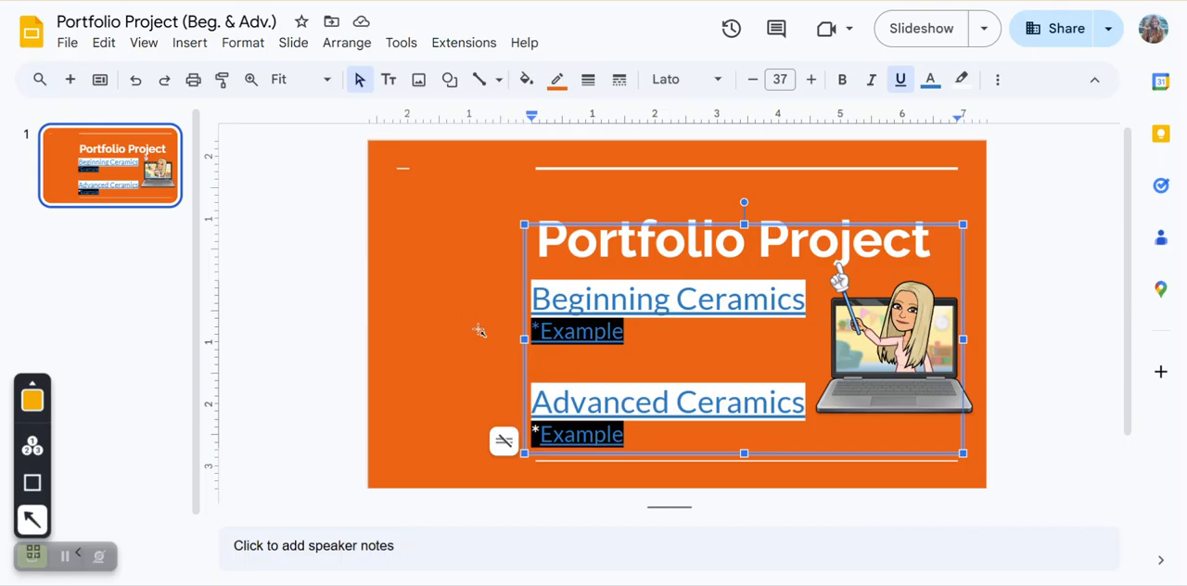
mouse_move(484, 364)
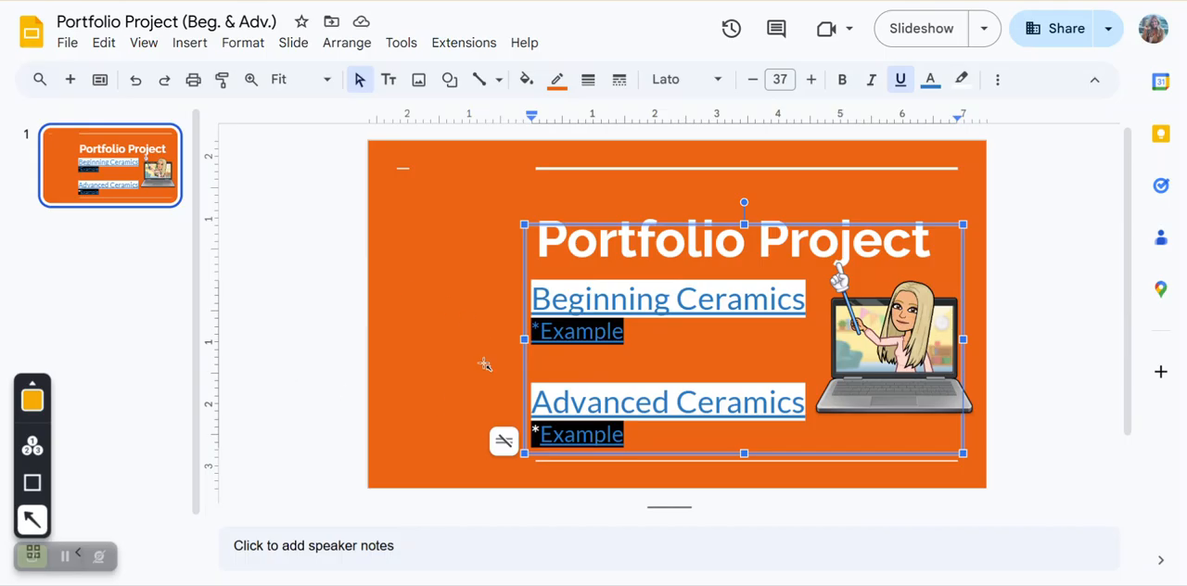